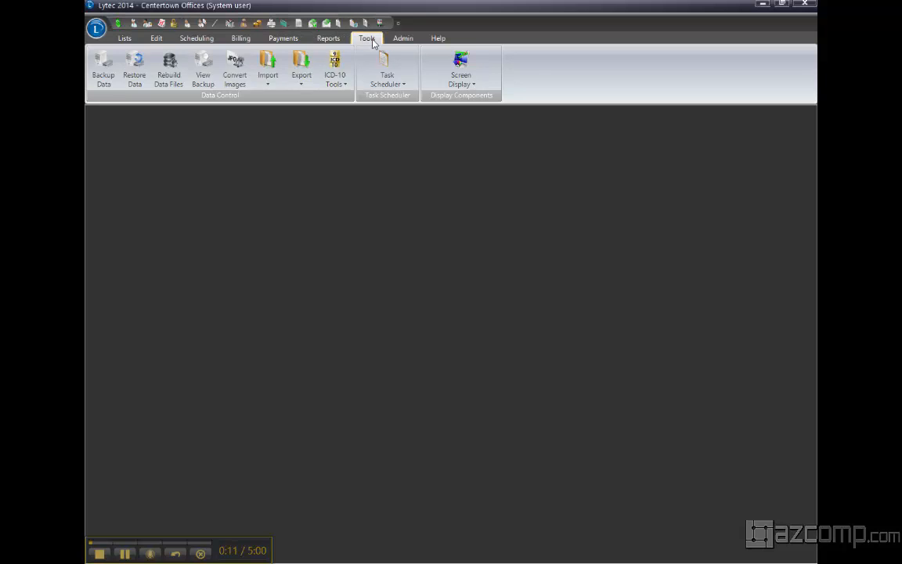
# Step: Start a Patient export from the Export menu
pyautogui.click(301, 69)
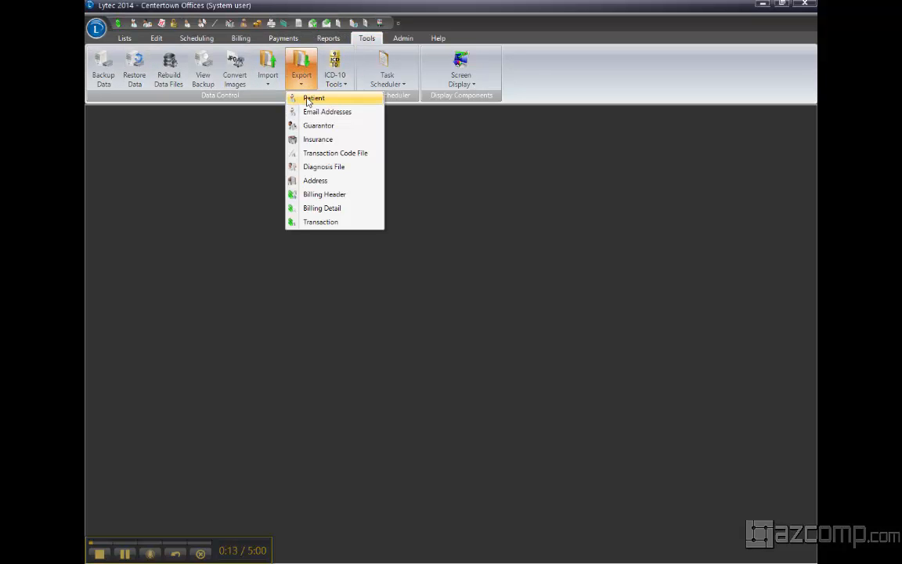
pyautogui.moveTo(325, 111)
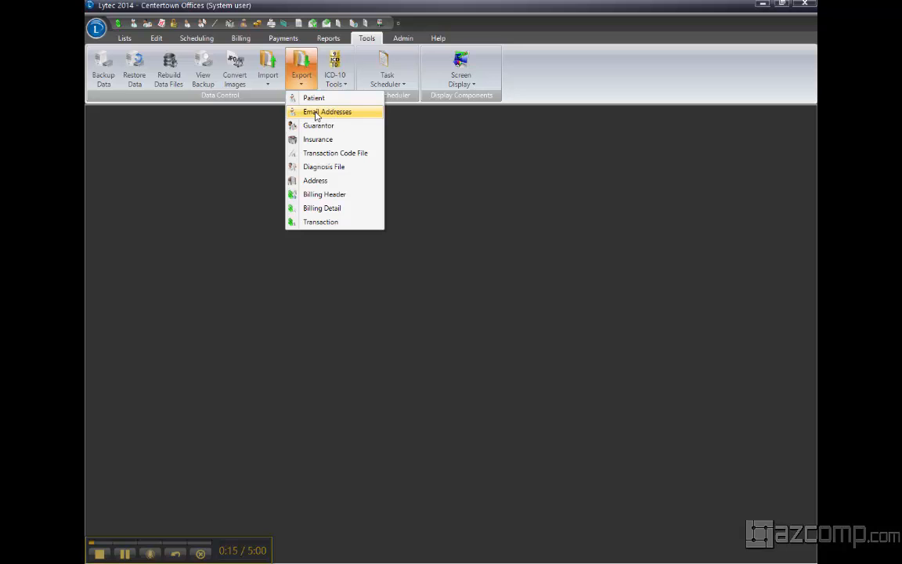
pyautogui.moveTo(338, 144)
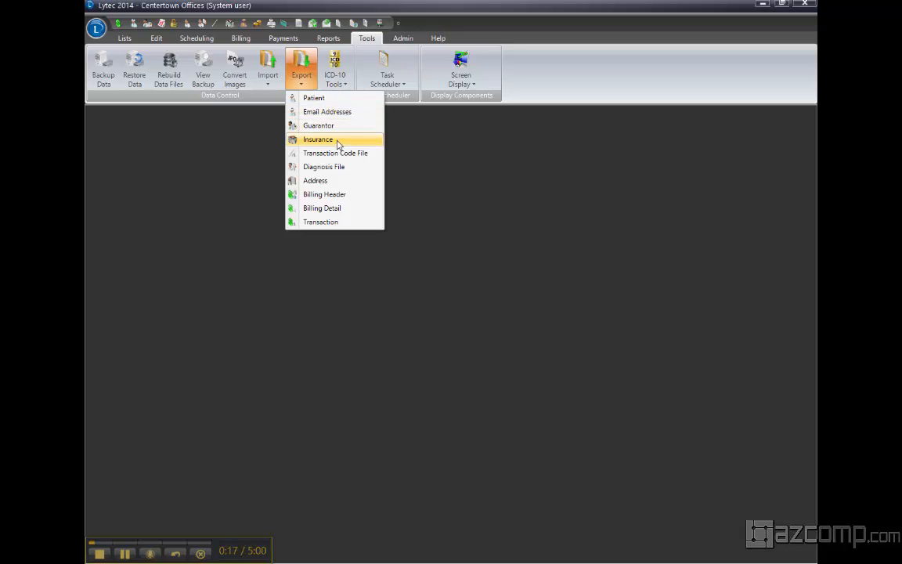
pyautogui.moveTo(332, 139)
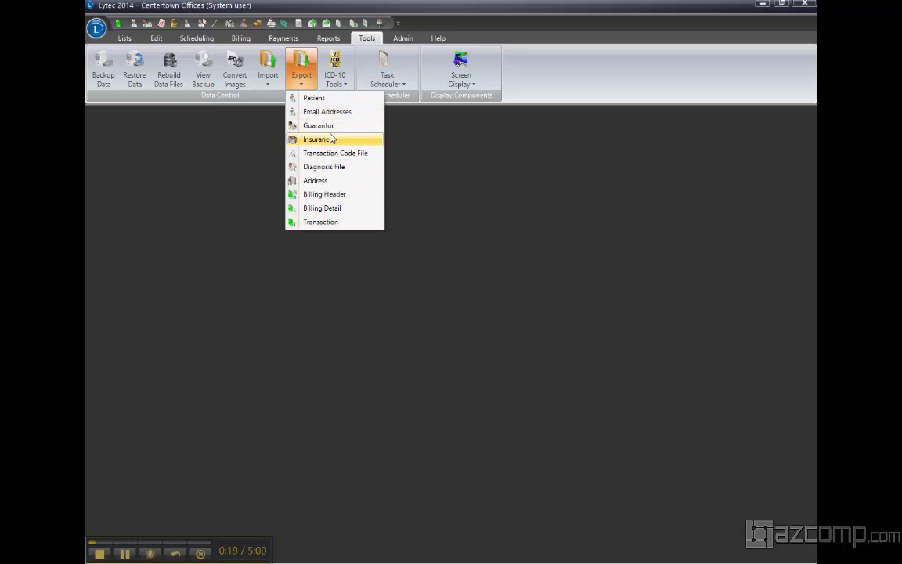
pyautogui.moveTo(313, 97)
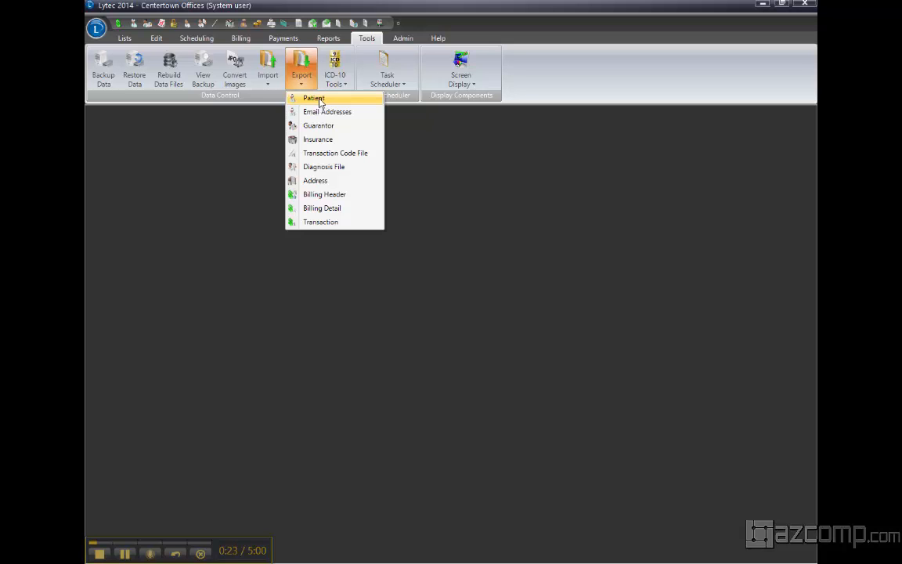
pyautogui.click(313, 97)
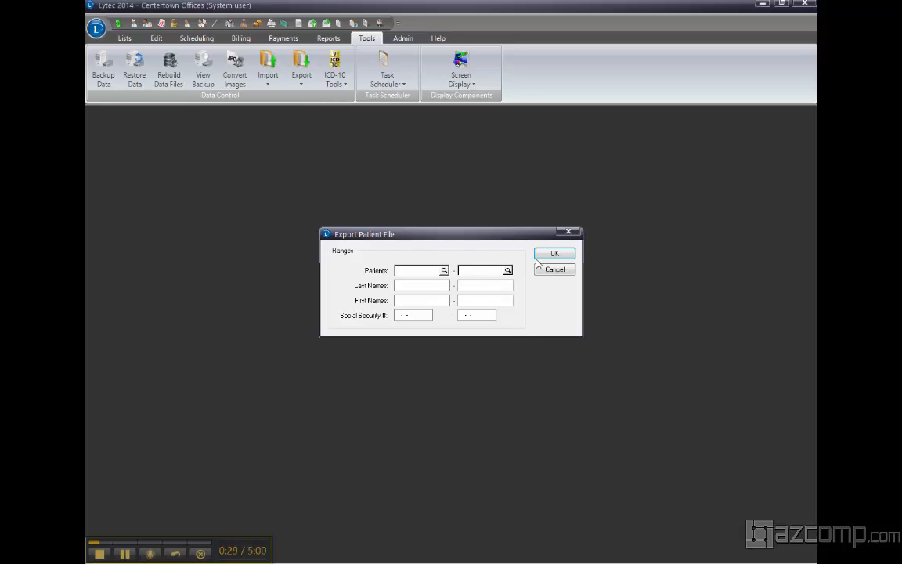
# Step: Export the default patient ranges to Patient export.txt on the Desktop, replacing the existing file
pyautogui.click(554, 253)
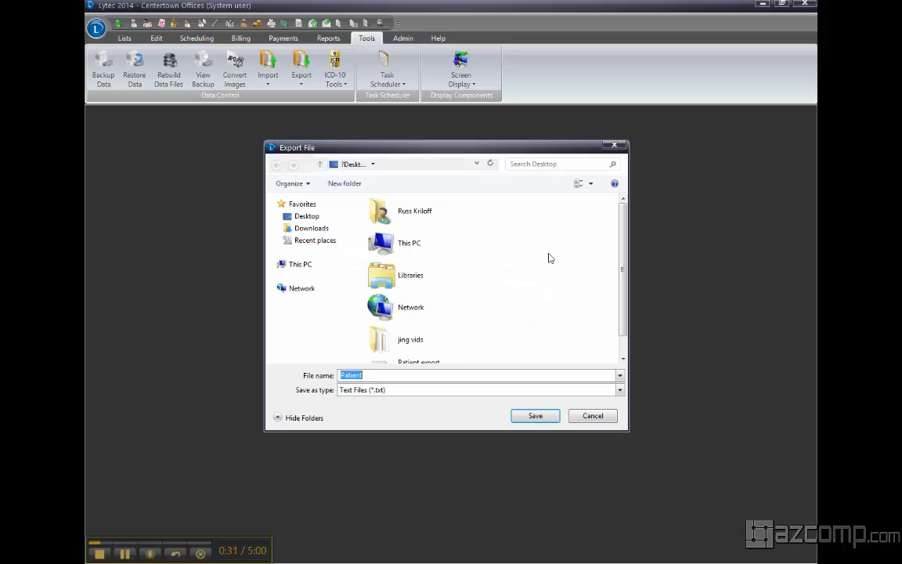
pyautogui.click(419, 348)
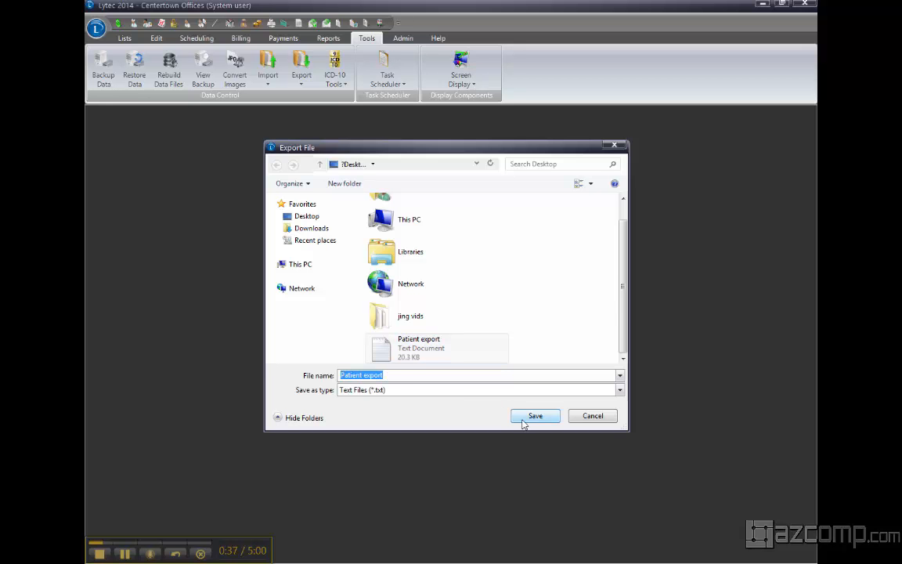
pyautogui.click(535, 416)
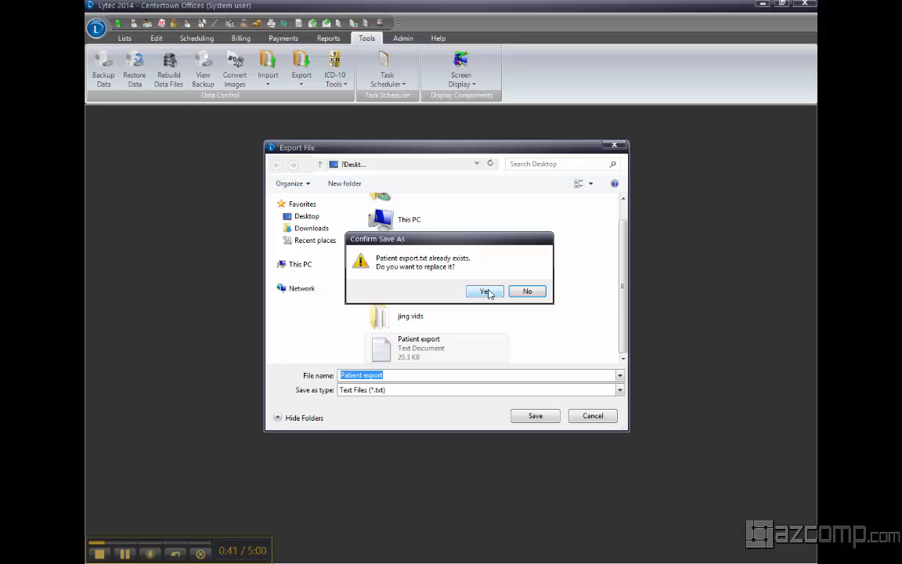
pyautogui.click(483, 290)
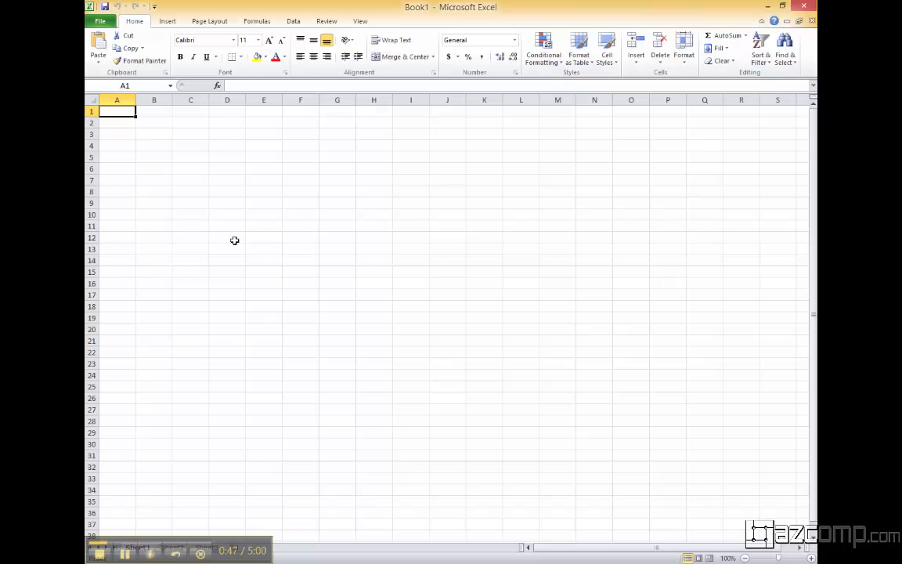
# Step: Switch to Excel's File menu for opening workbooks
pyautogui.click(100, 22)
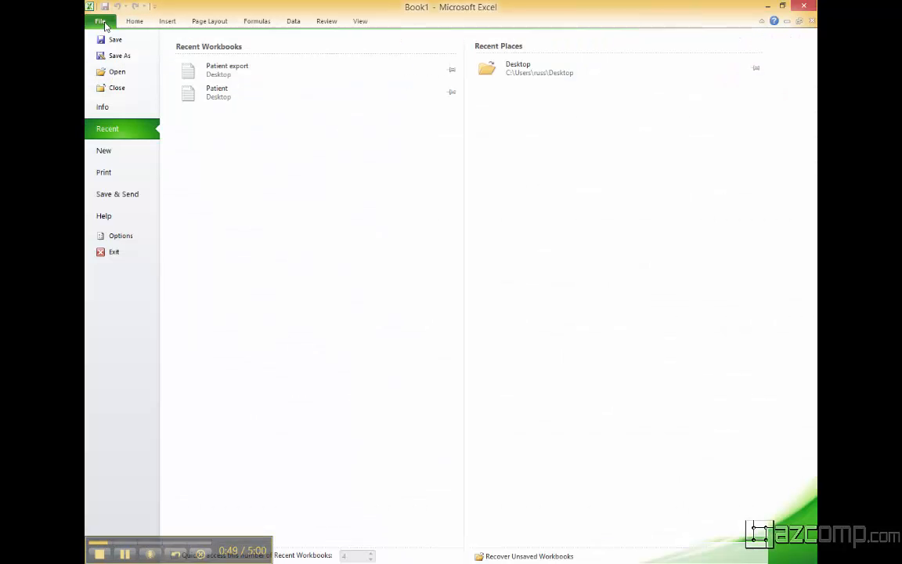
# Step: Open the Patient export text file from the Desktop, showing All Files to find it
pyautogui.click(116, 72)
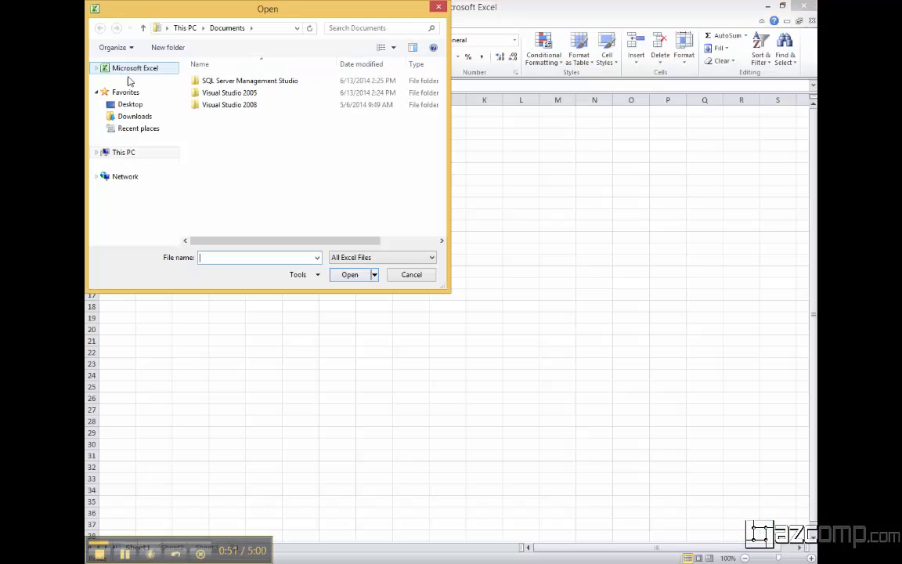
pyautogui.click(130, 104)
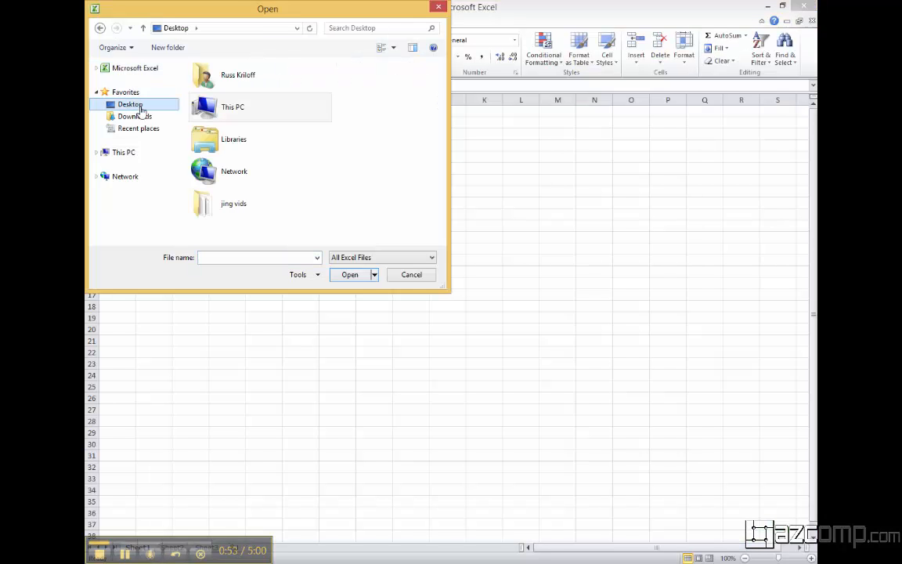
pyautogui.click(382, 257)
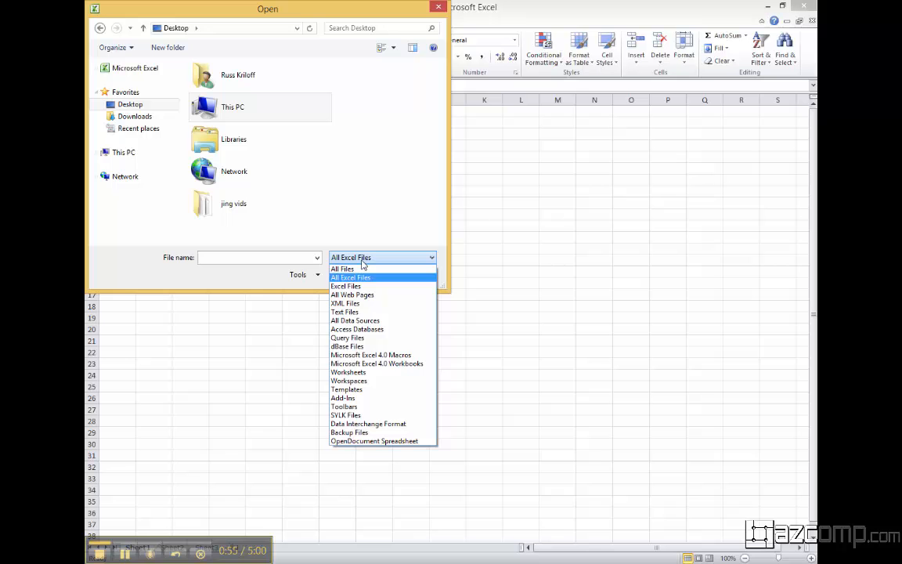
pyautogui.click(341, 270)
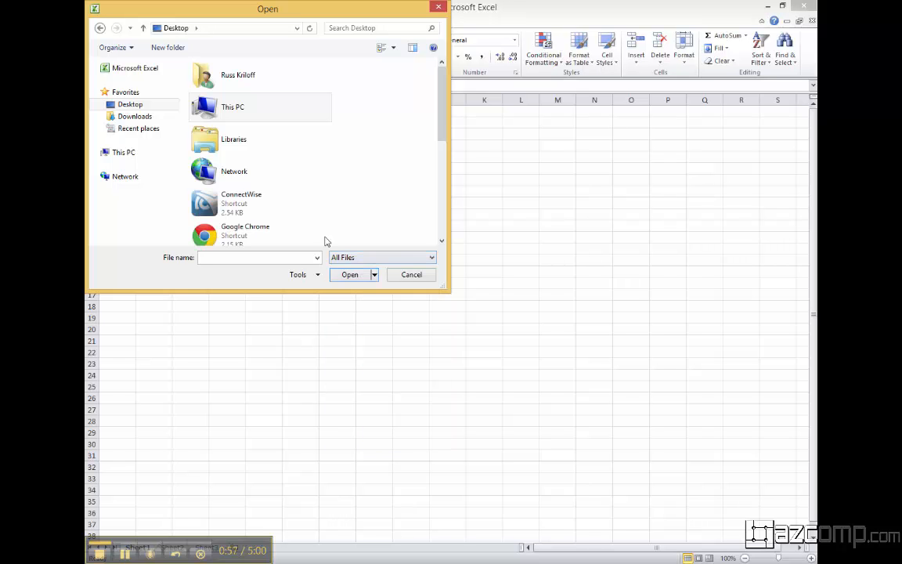
pyautogui.click(243, 229)
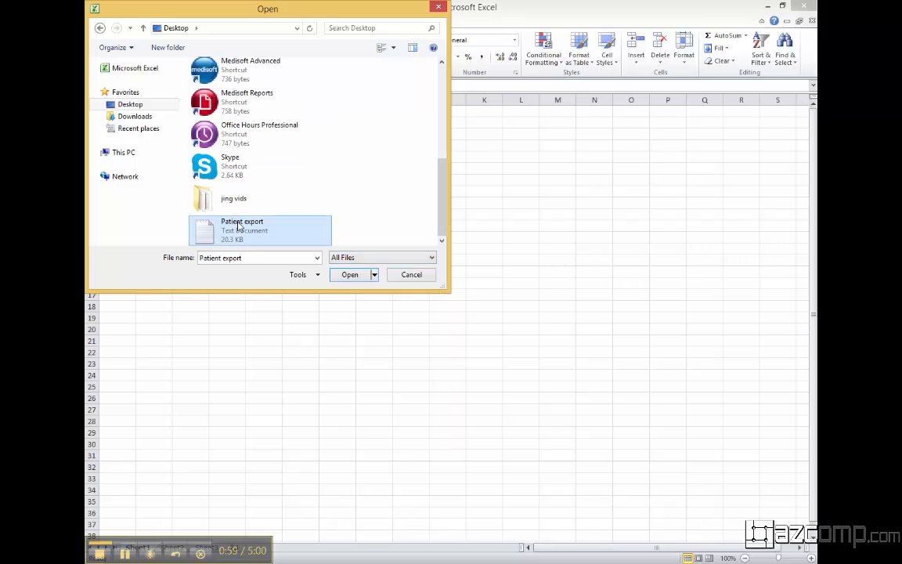
pyautogui.click(351, 274)
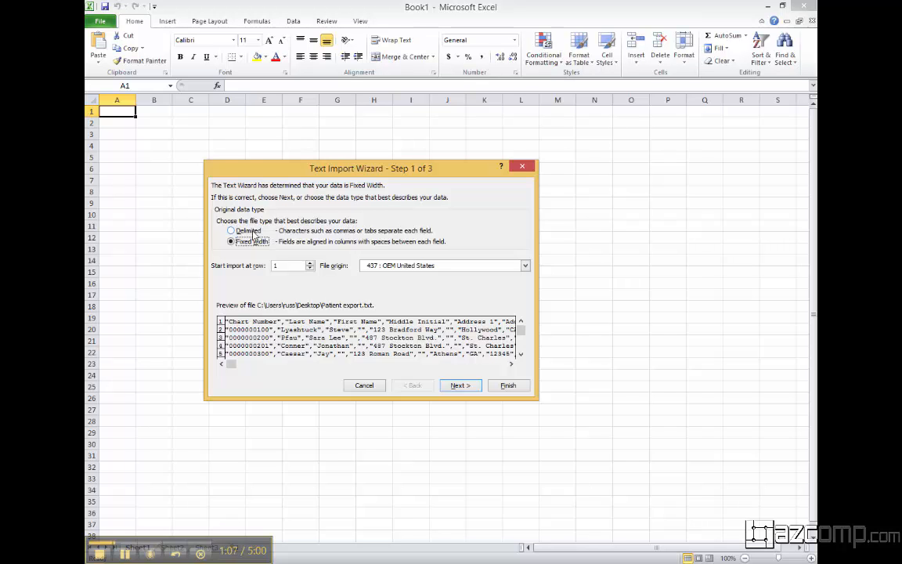
# Step: Import the file as Delimited data split at commas, finishing into the worksheet
pyautogui.click(230, 230)
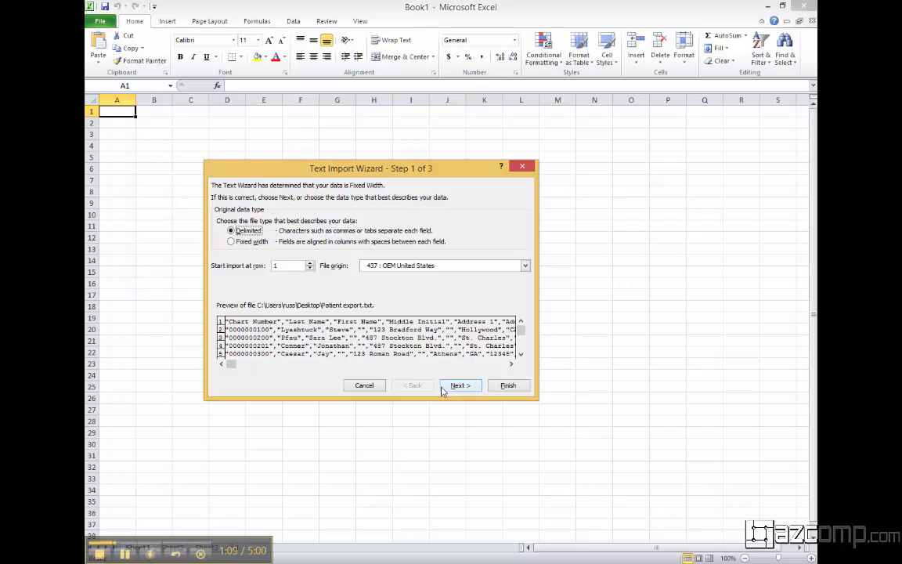
pyautogui.click(460, 385)
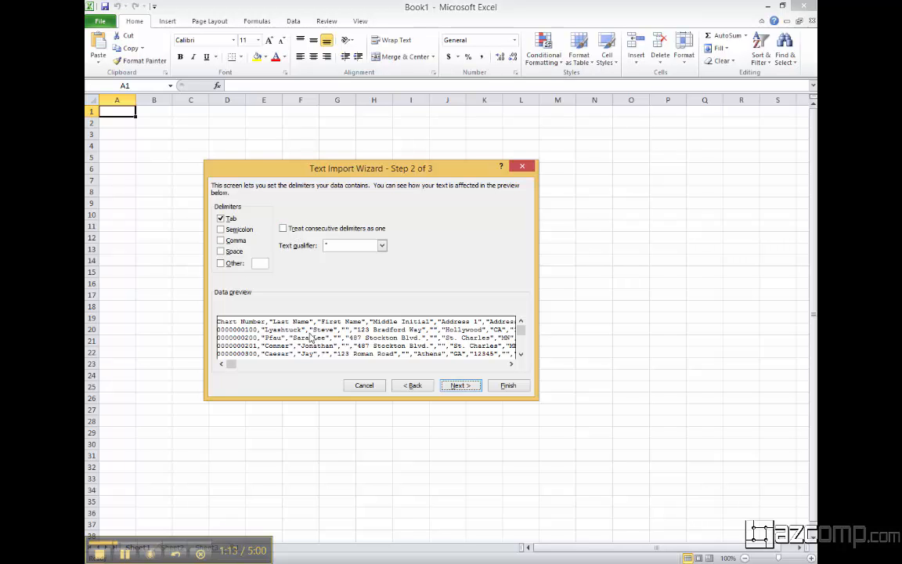
pyautogui.click(221, 241)
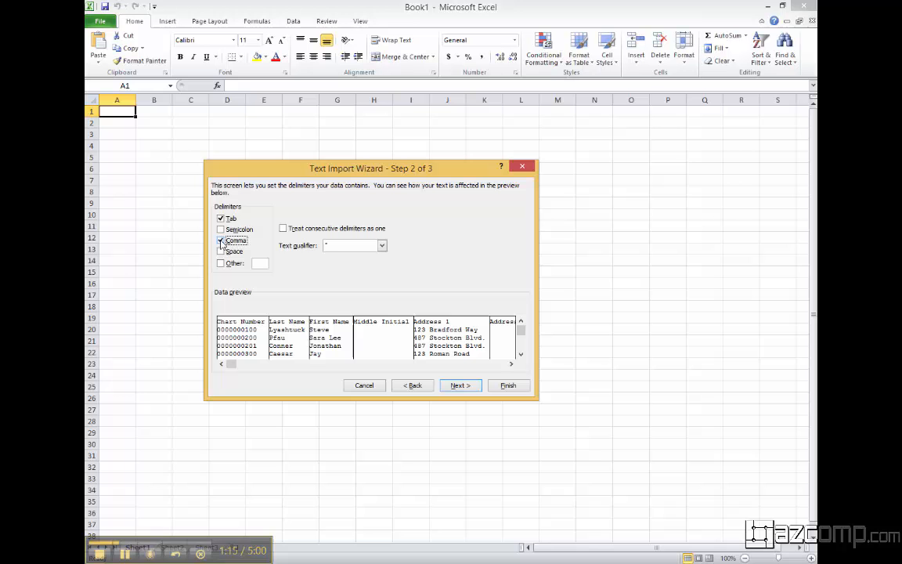
pyautogui.click(460, 385)
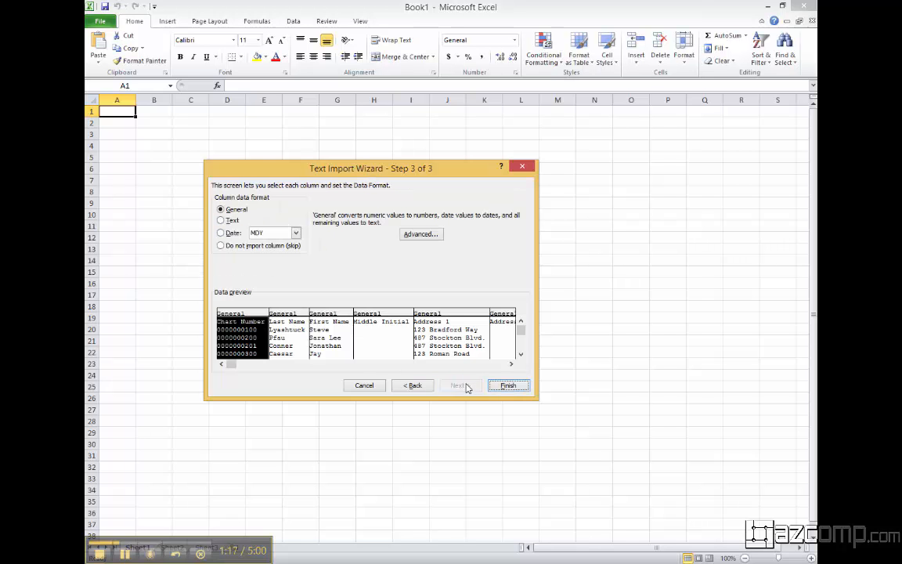
pyautogui.click(508, 385)
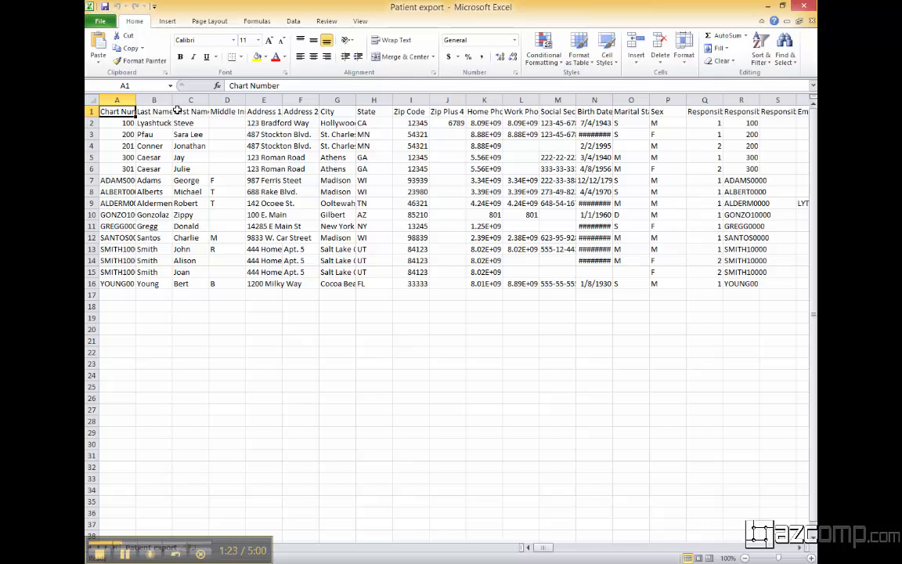
pyautogui.moveTo(510, 135)
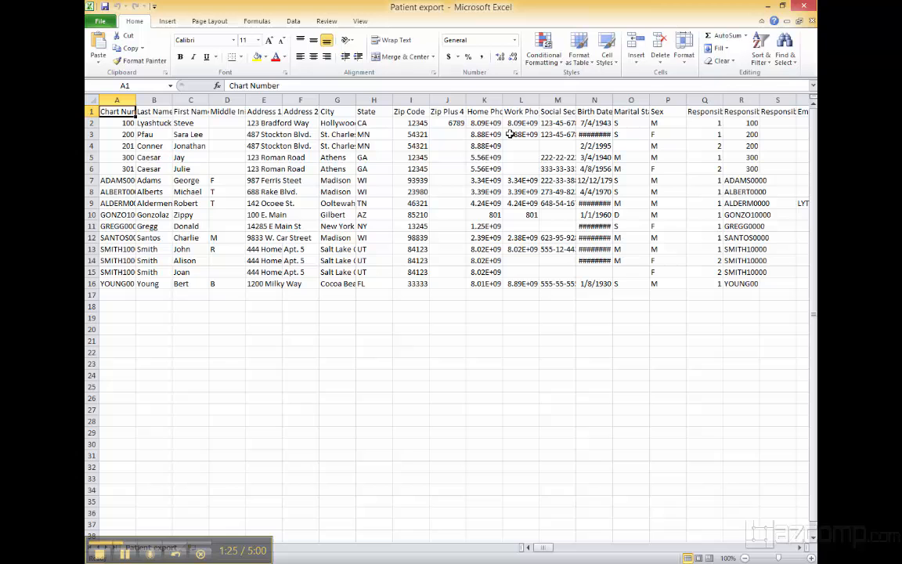